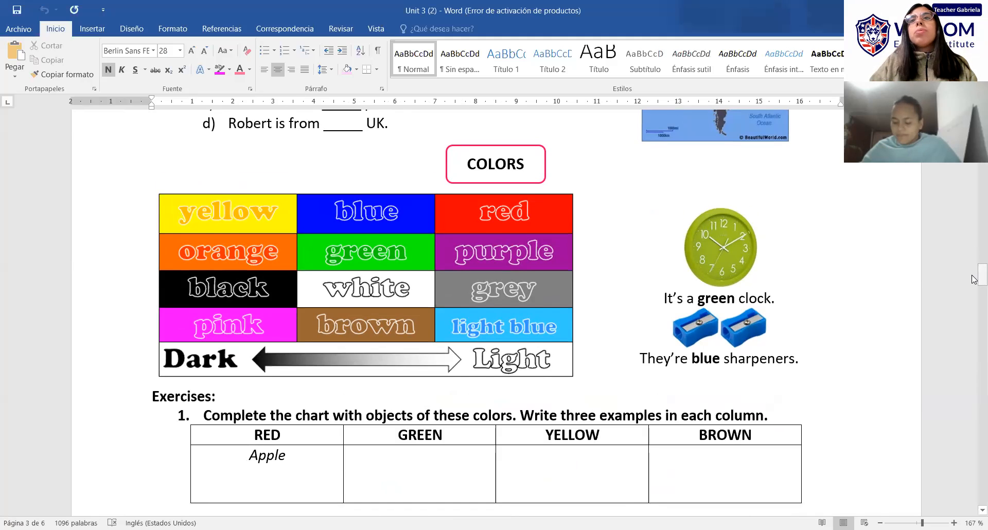
- Write the whiteboard note 'It = singular' and 'They = plural' on two lines
scroll("down", 3)
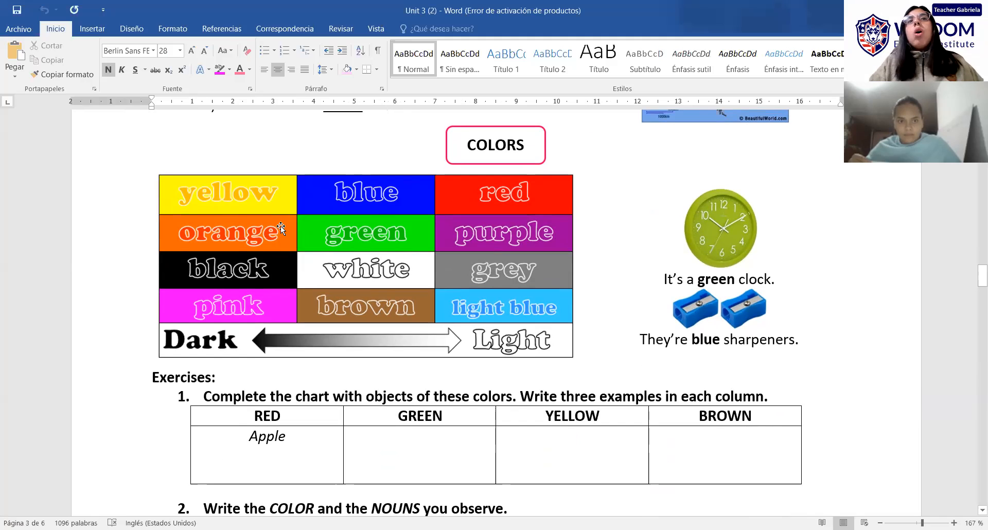
mouse_move(460, 244)
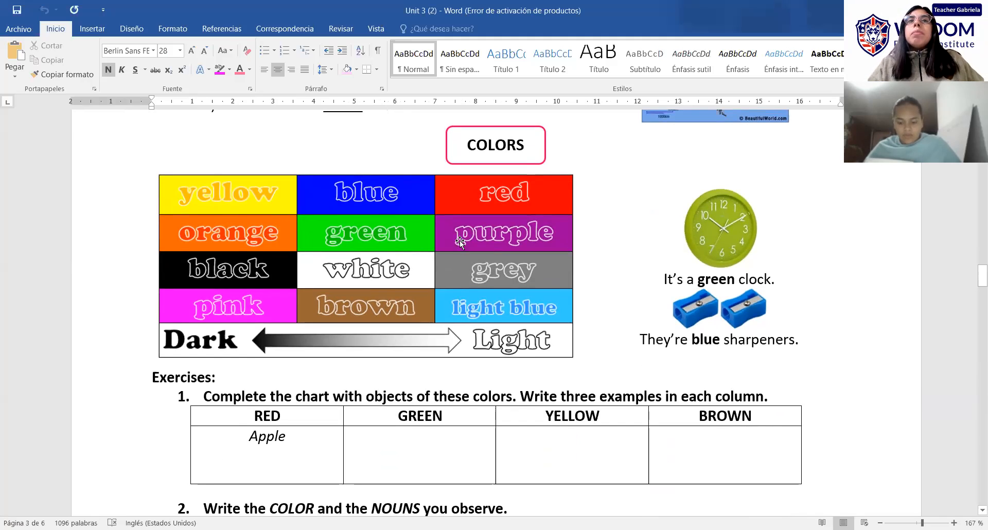
mouse_move(284, 268)
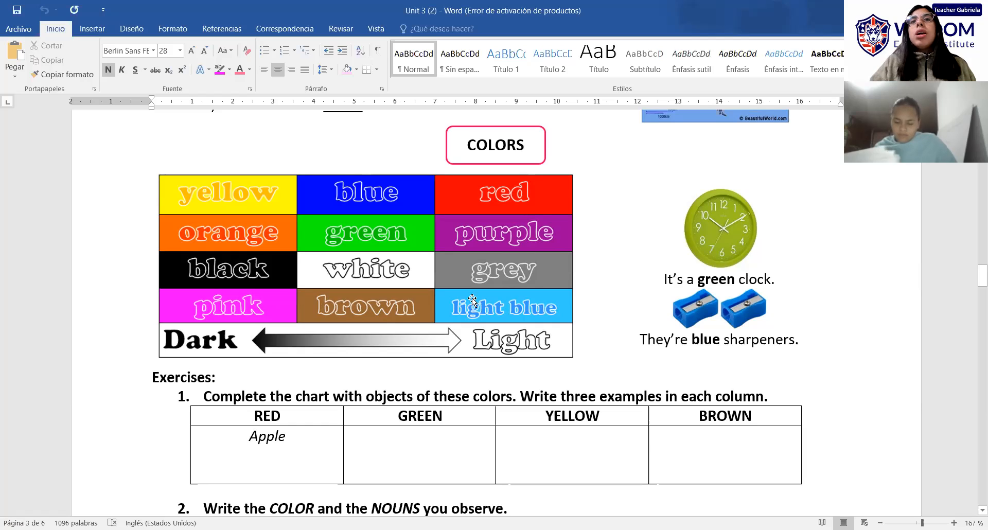
mouse_move(321, 326)
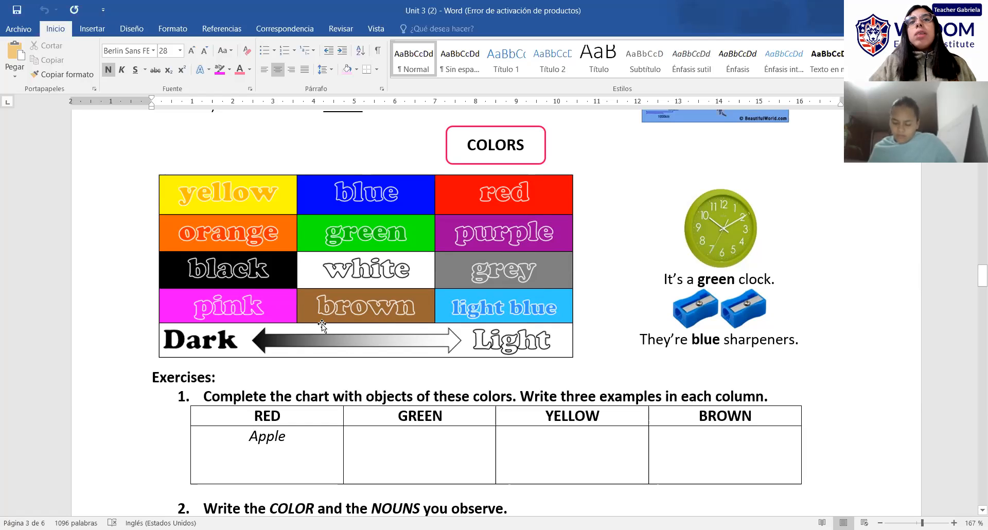
mouse_move(454, 346)
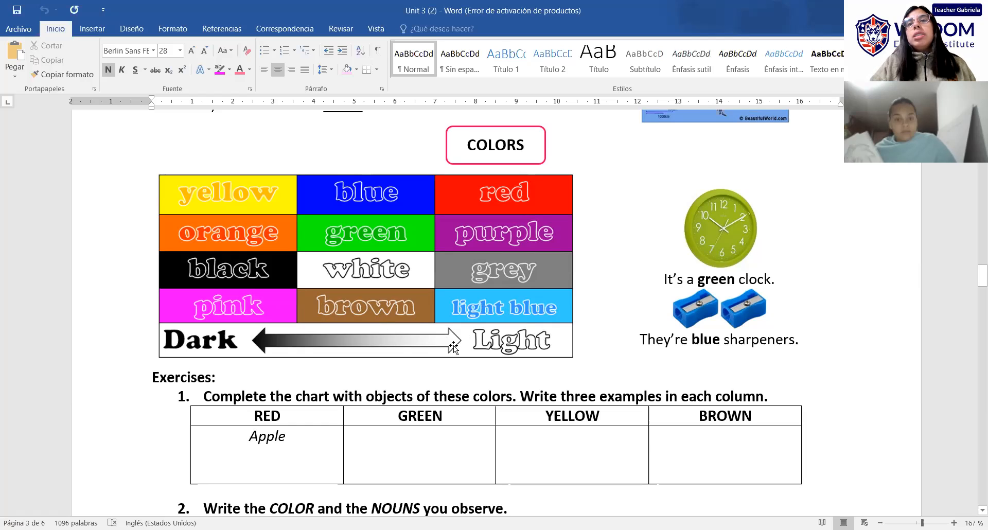
mouse_move(488, 345)
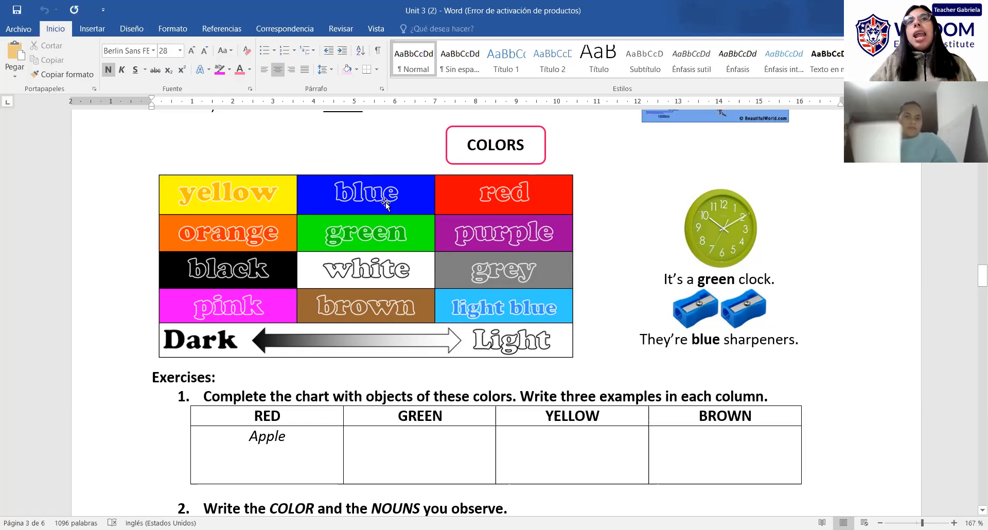
mouse_move(497, 308)
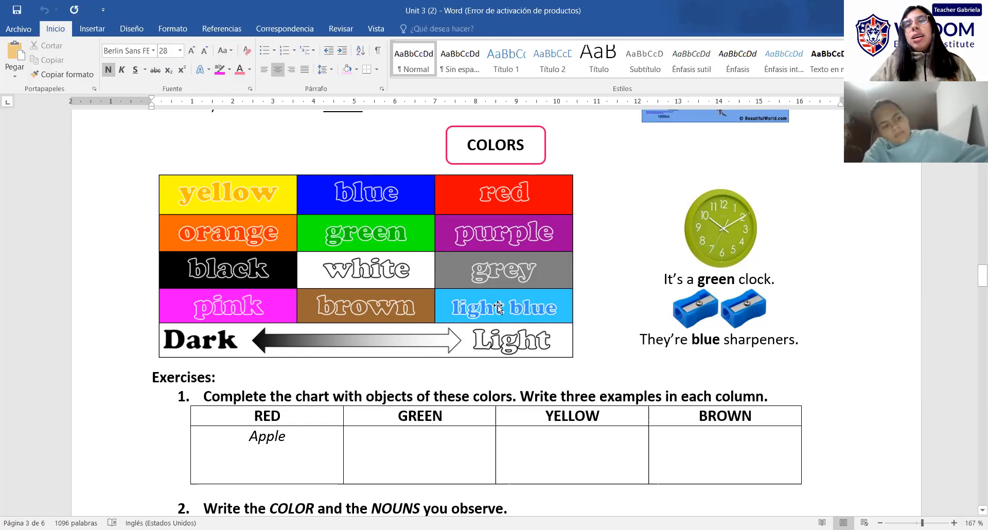
mouse_move(274, 343)
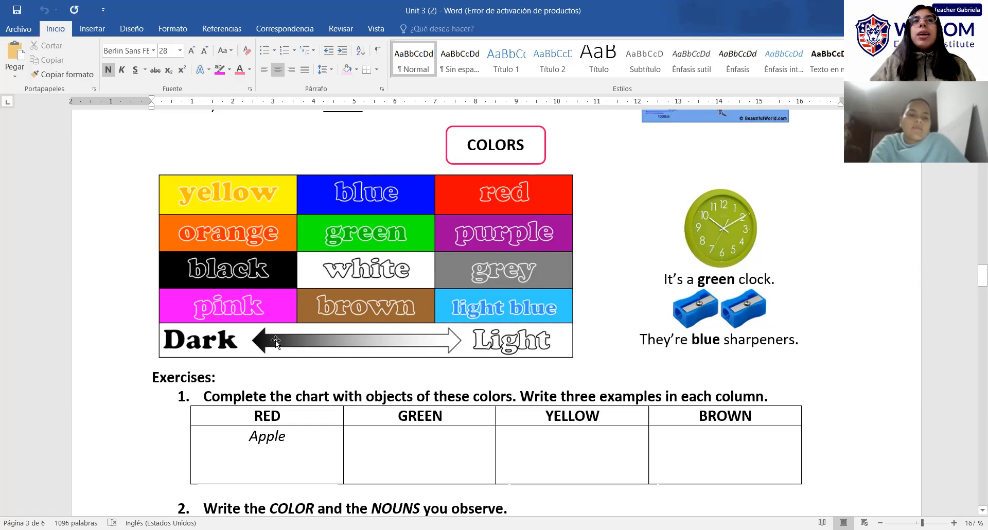
mouse_move(324, 189)
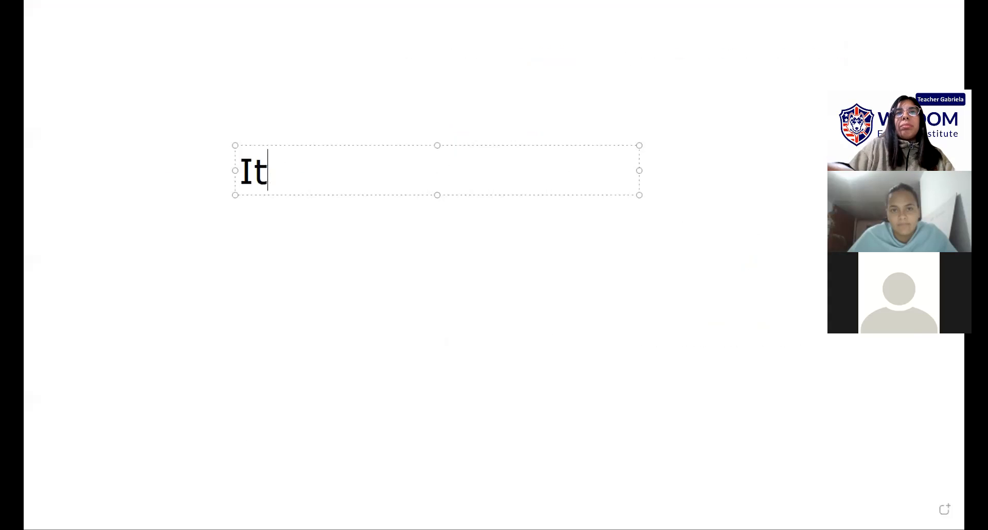
type("=")
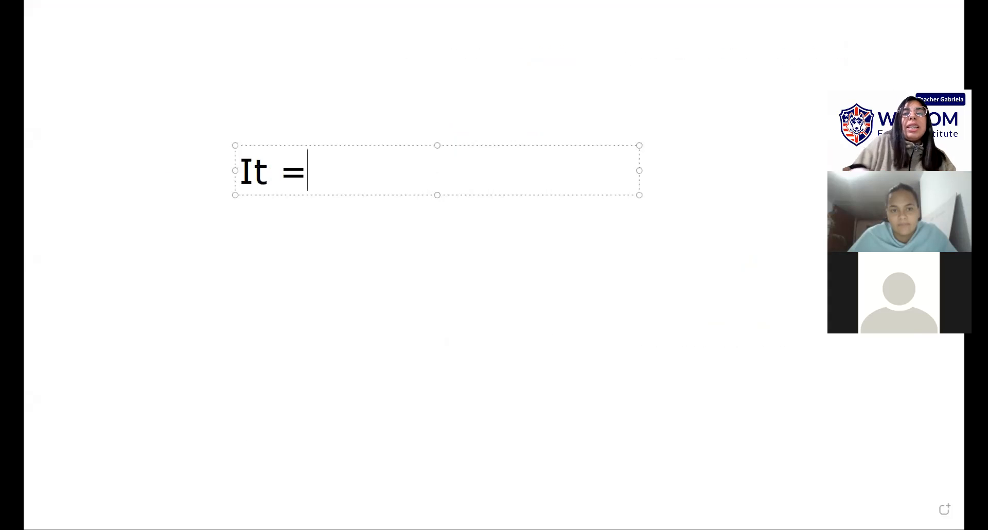
type("singu")
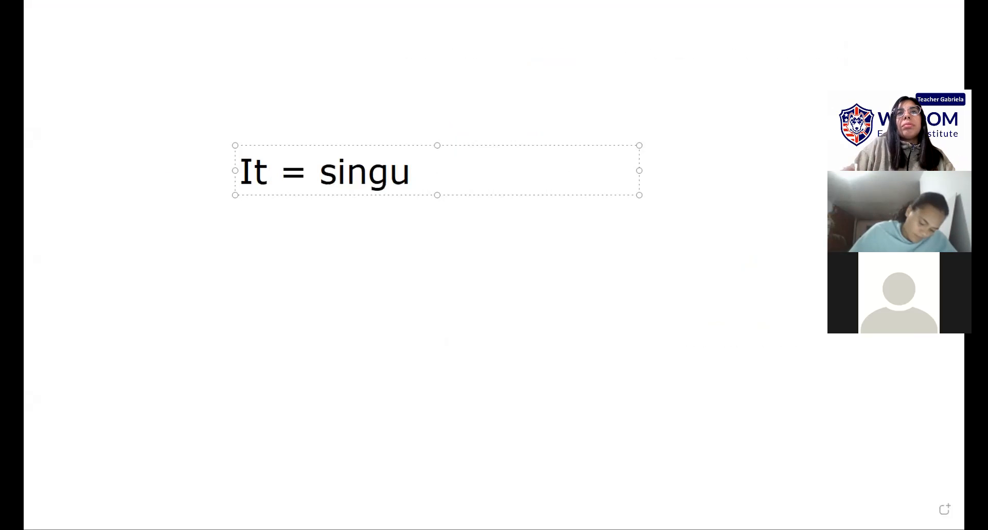
type("lat")
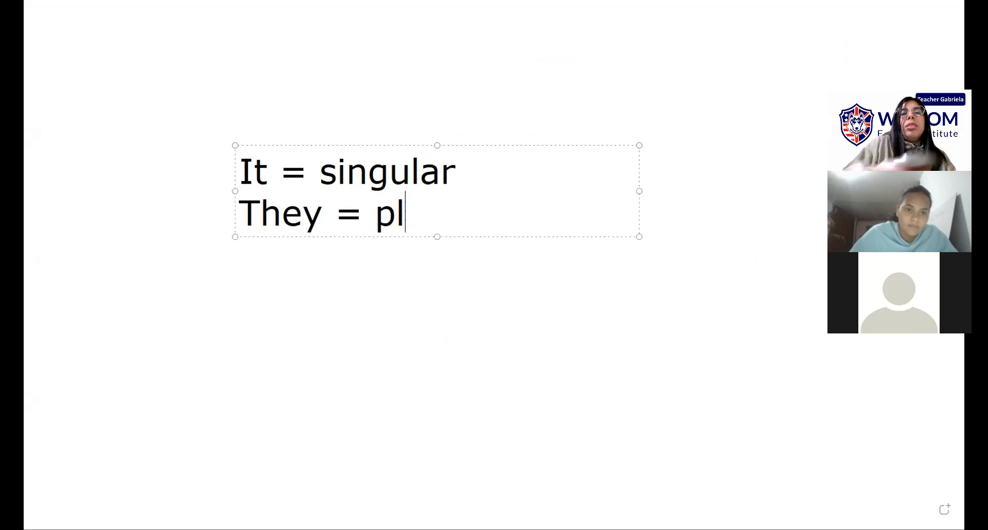
type("ural")
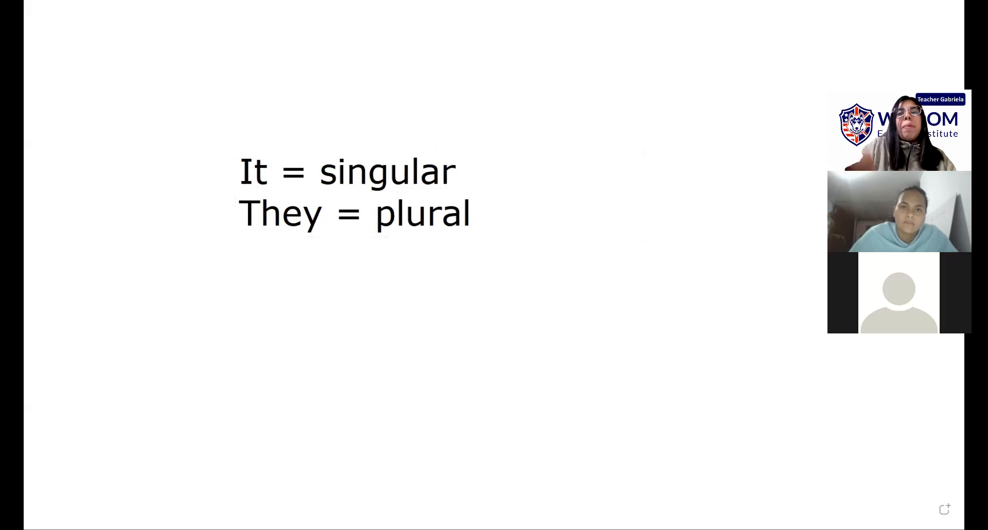
- Type the note 'it's = it is' / 'they're = they are' and move it upper right
type("it's =")
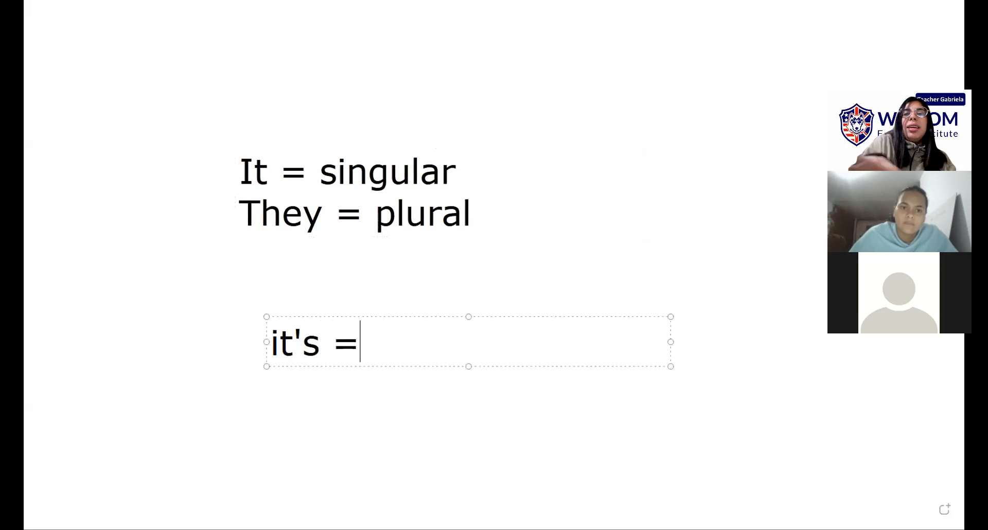
type("it is")
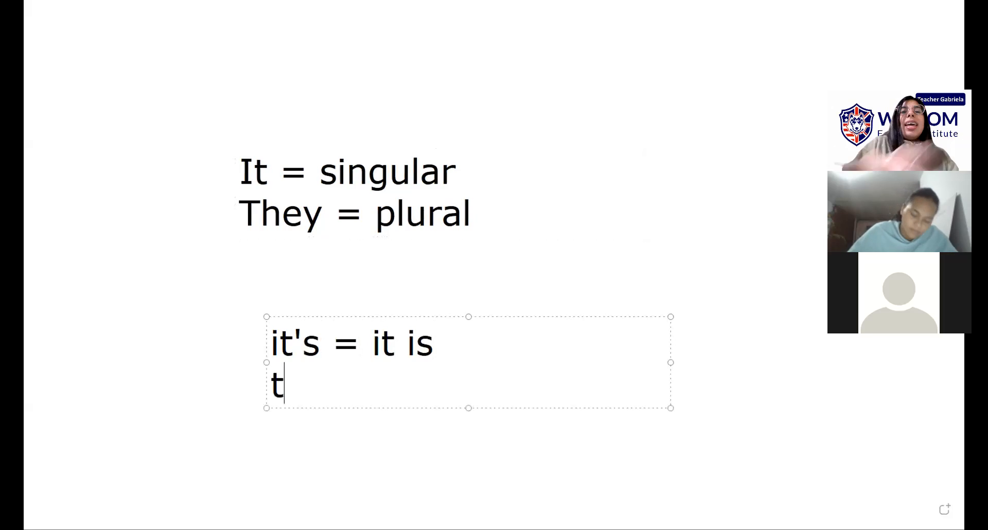
type("hey're")
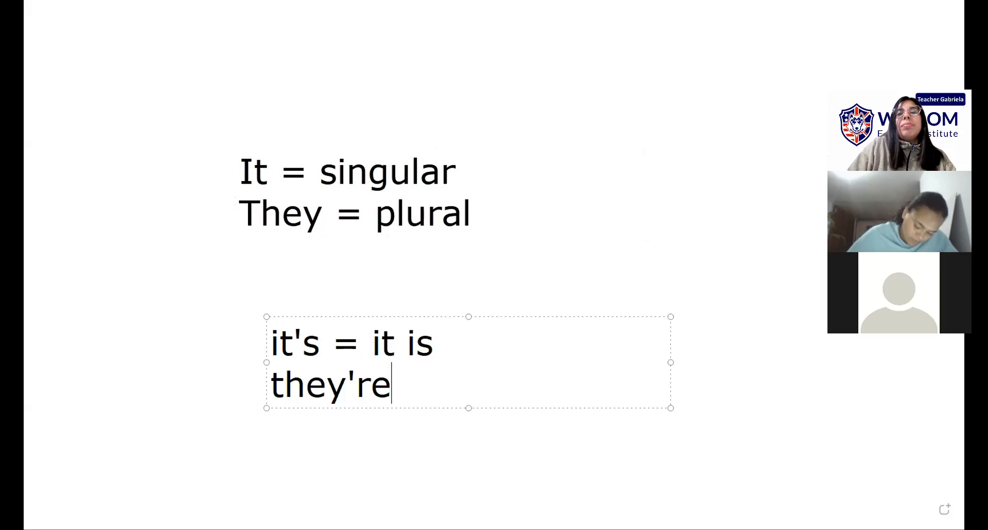
type("= they")
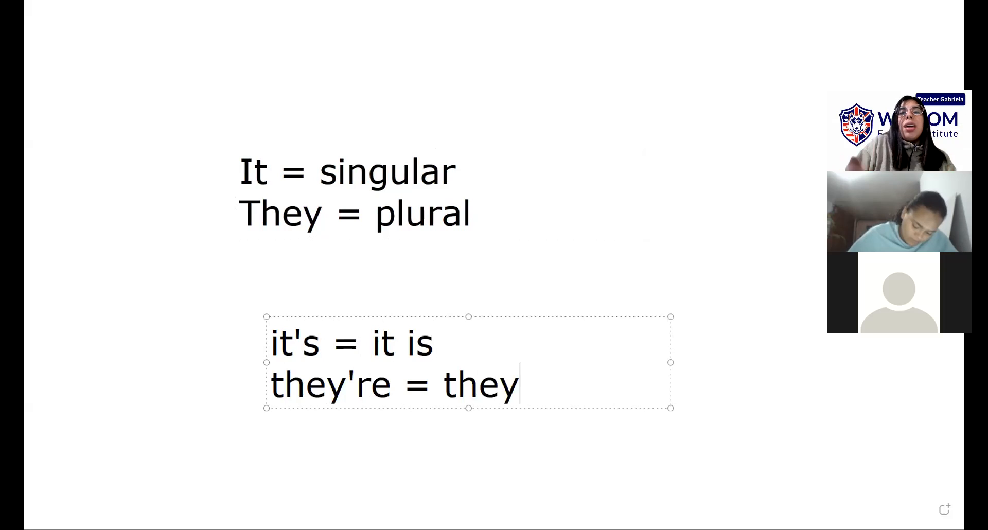
type("are")
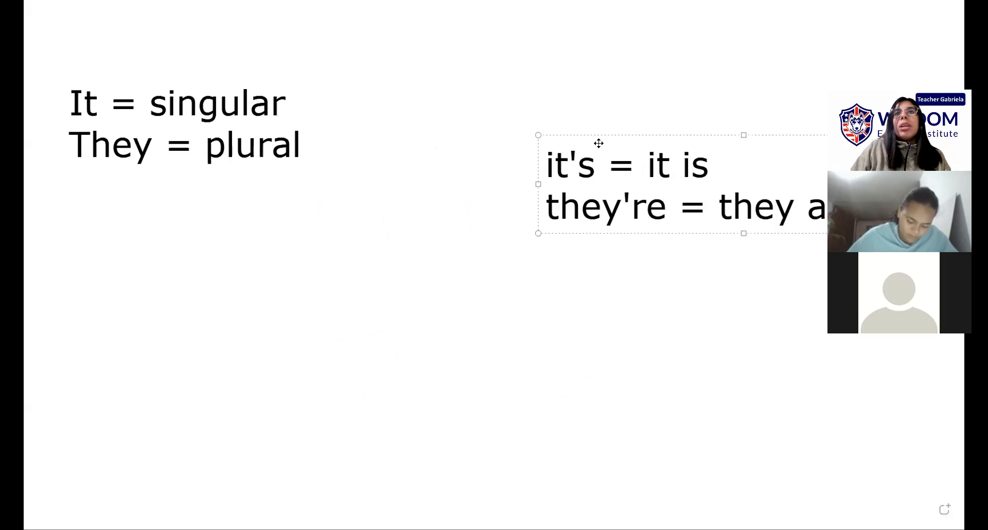
left_click_drag(597, 144, 576, 84)
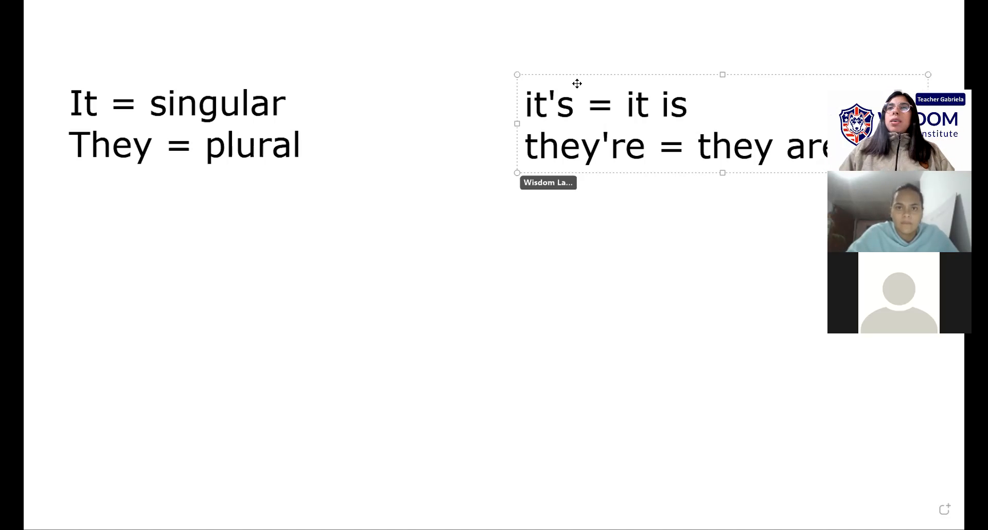
mouse_move(555, 84)
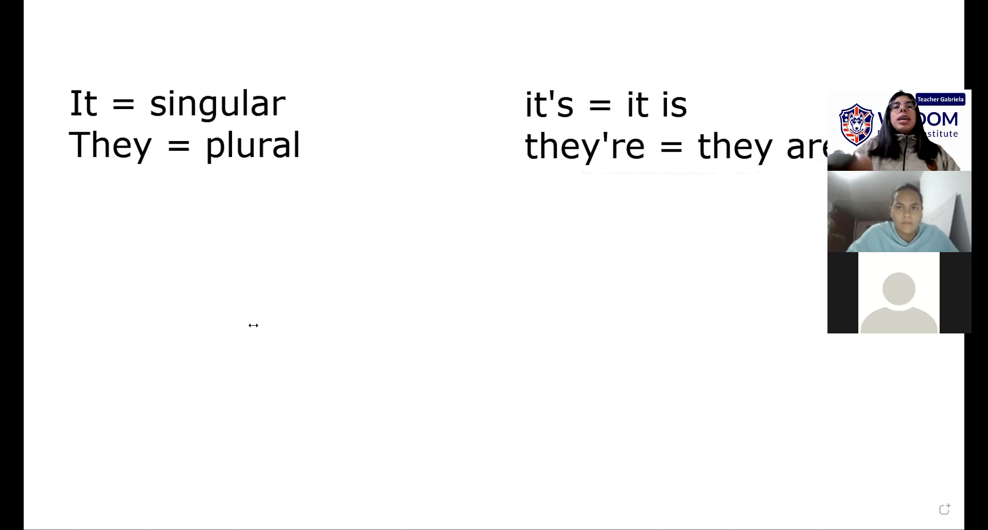
- Type 'It's a yellow banana' and a plural yellow banana sentence on the whiteboard
type("It's a")
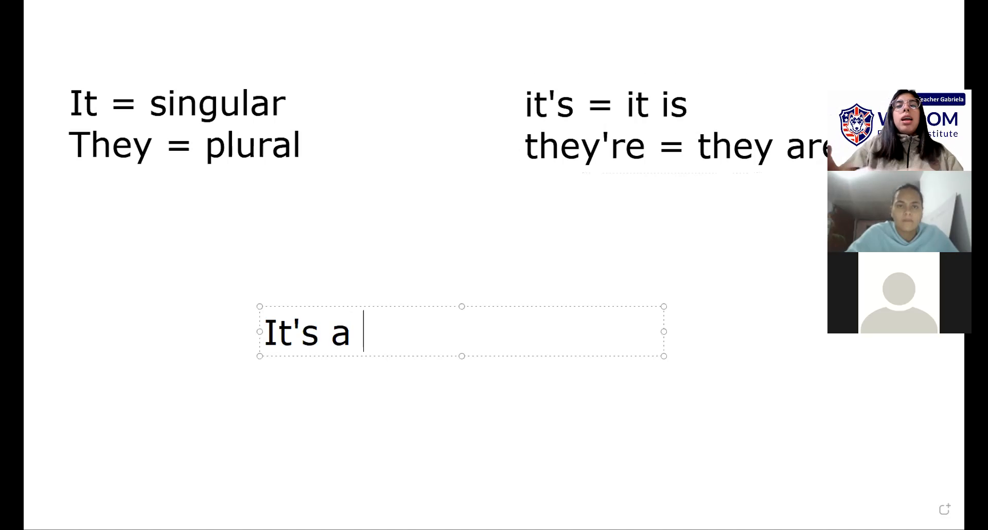
type("yello")
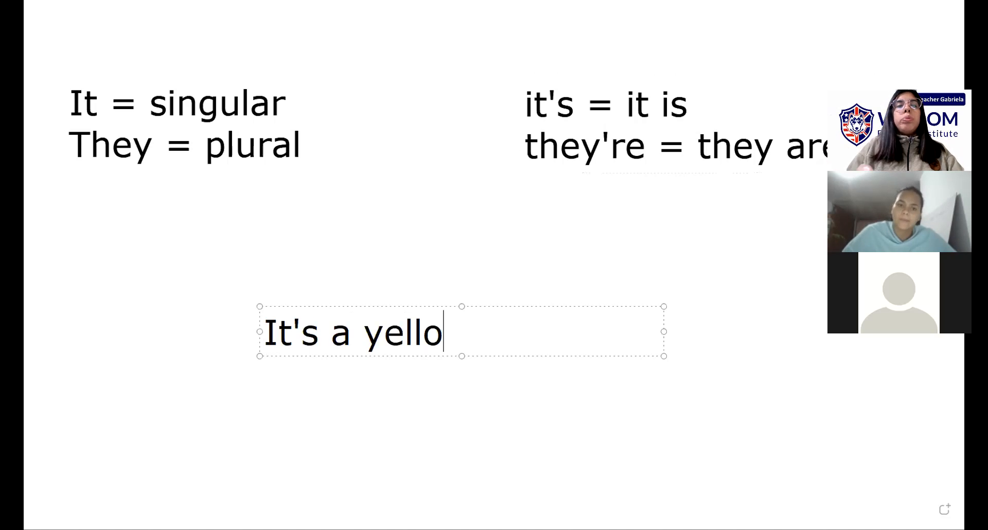
type("w")
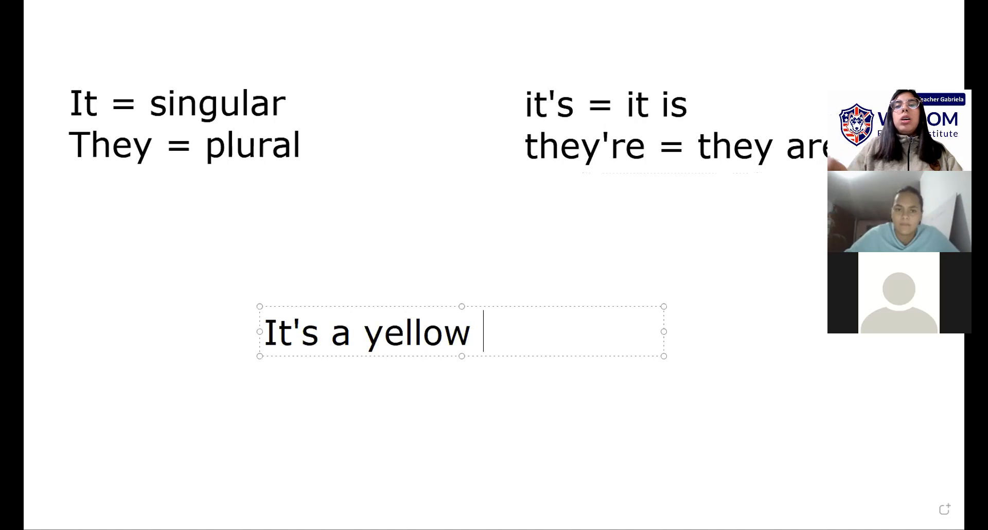
type("b")
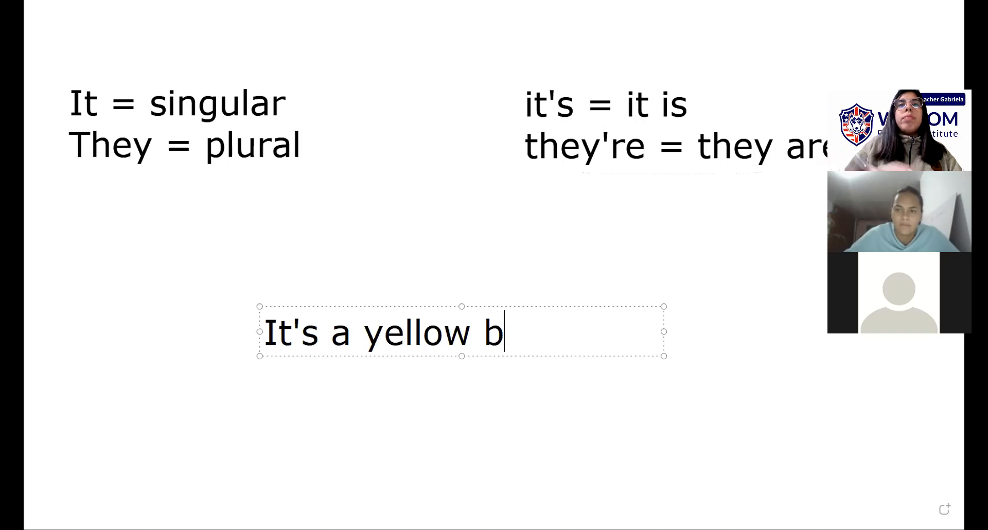
type("anana")
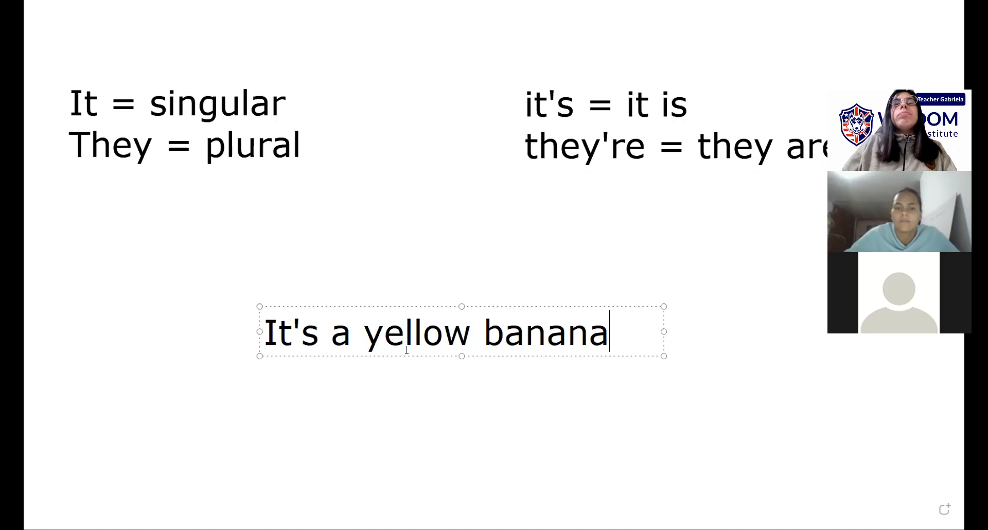
type("They're")
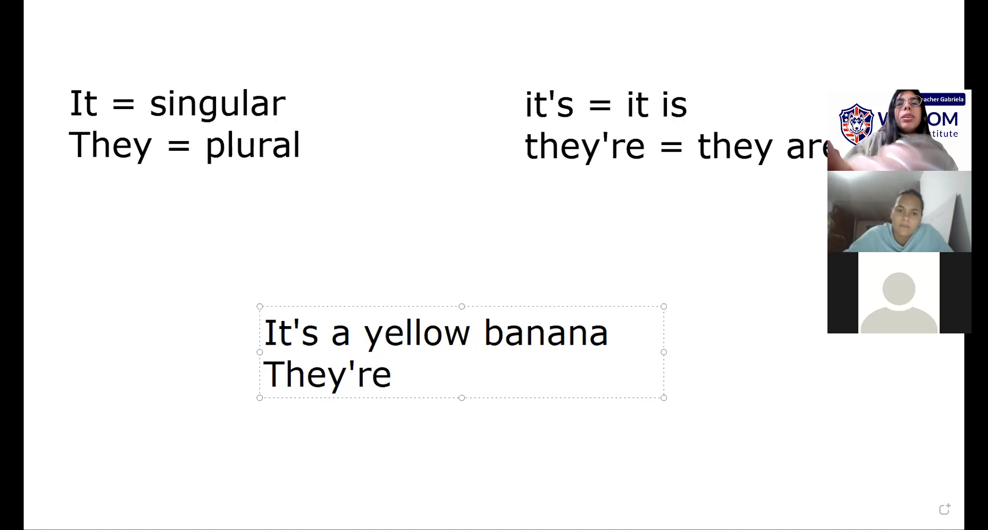
type("yellow ban")
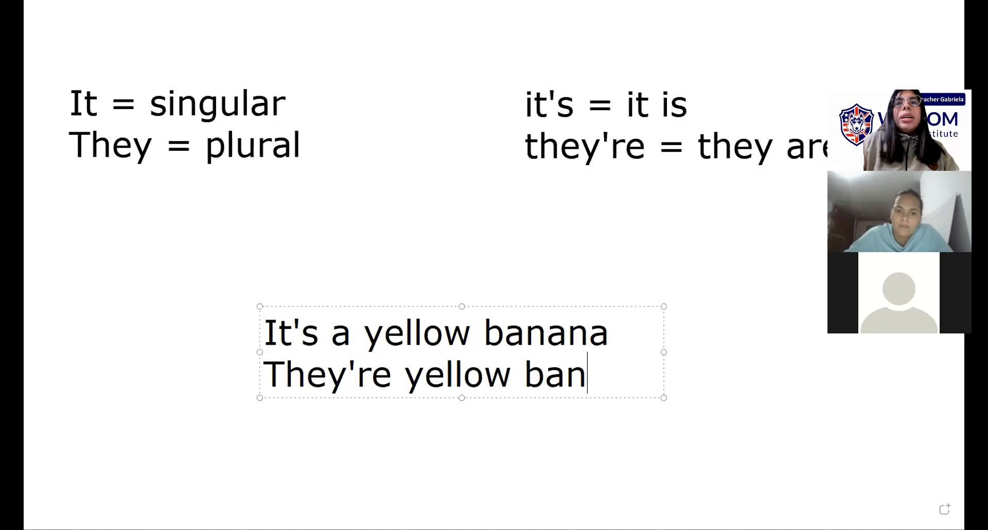
type("ana")
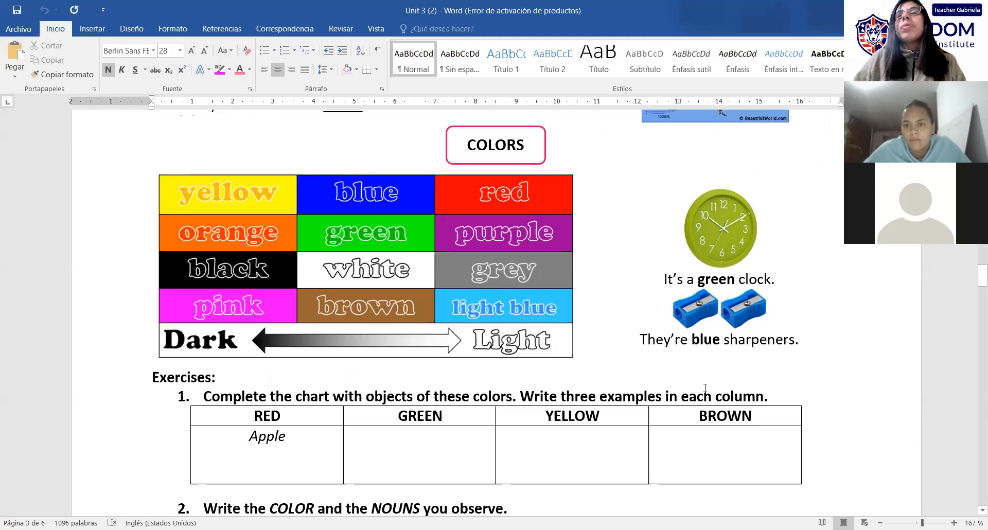
mouse_move(716, 290)
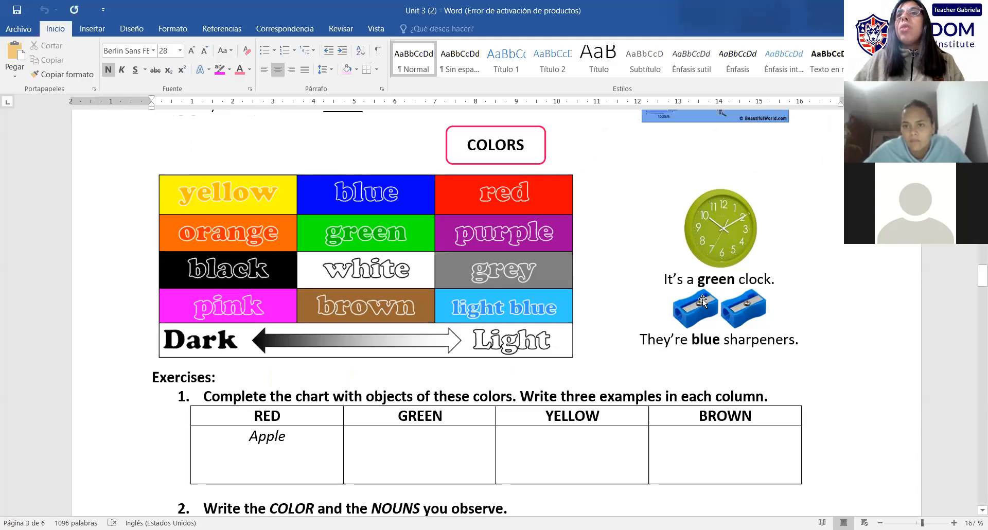
mouse_move(702, 352)
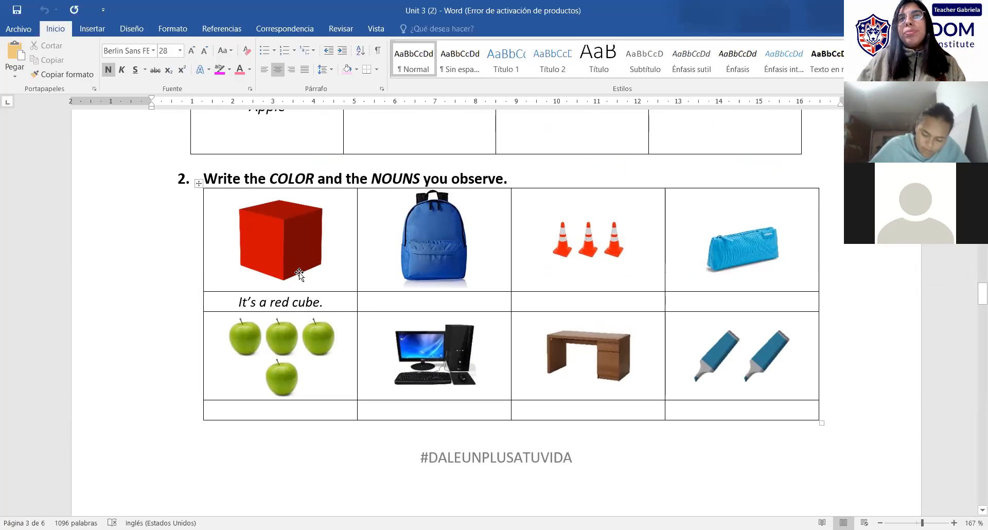
mouse_move(431, 210)
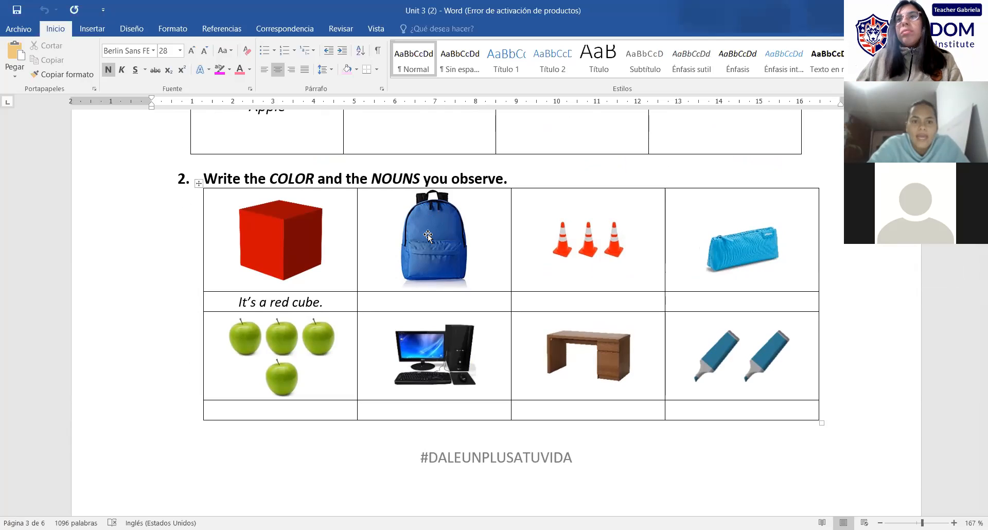
mouse_move(404, 281)
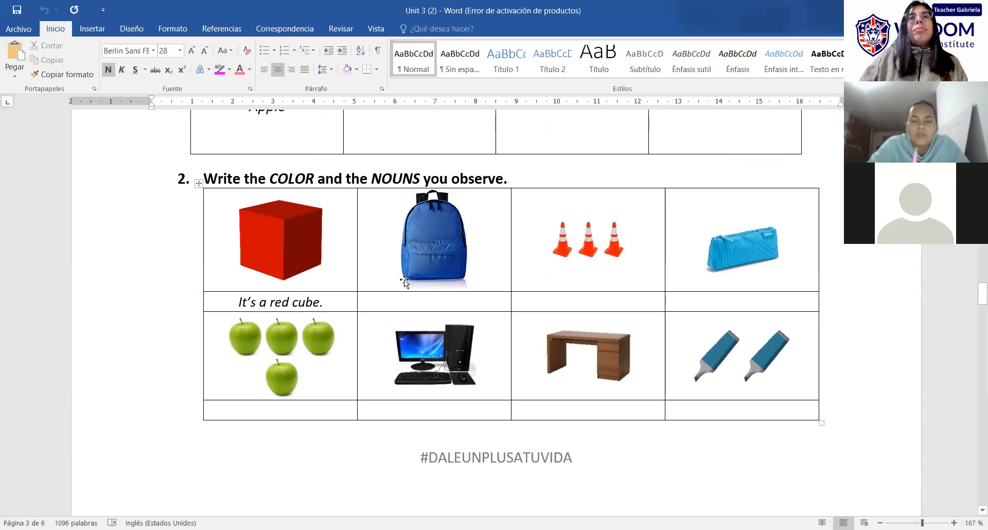
- Write 'It's a blue backpack' in the answer cell under the backpack picture
type("It’s a bl")
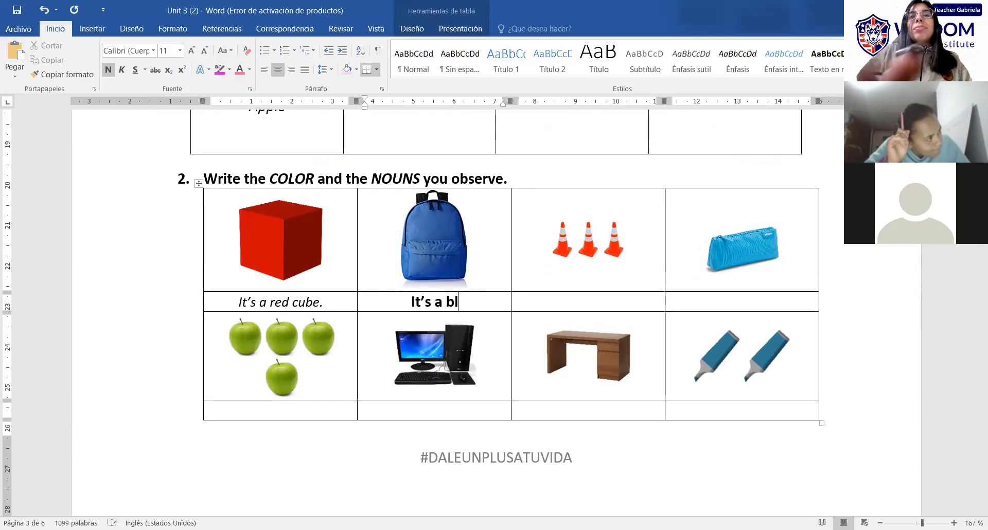
type("ue backpack")
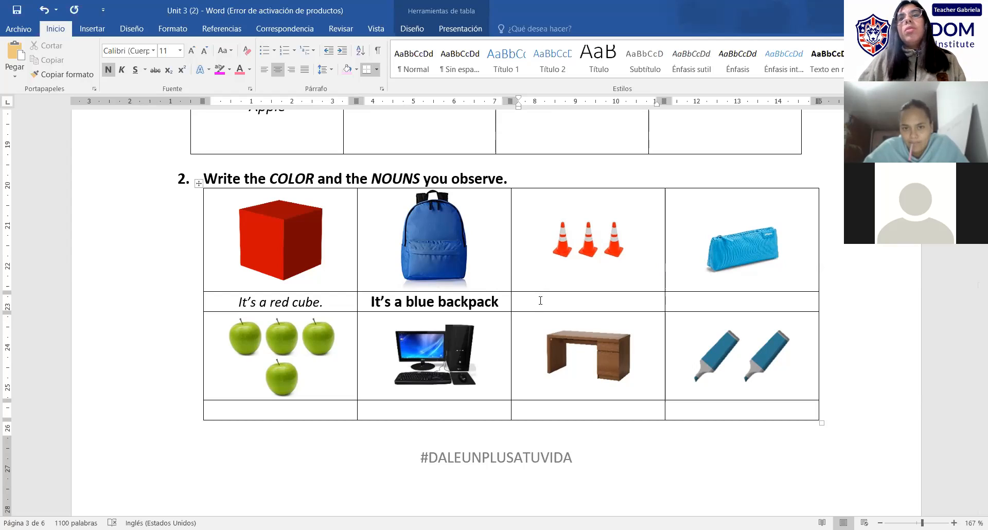
left_click(589, 301)
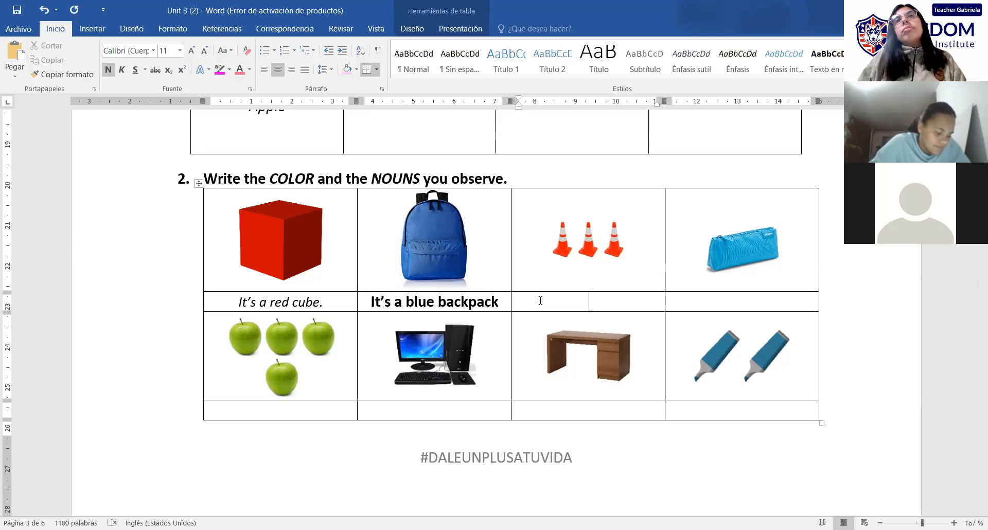
- Type 'They're orange cones' in the answer cell under the traffic cones
type("t")
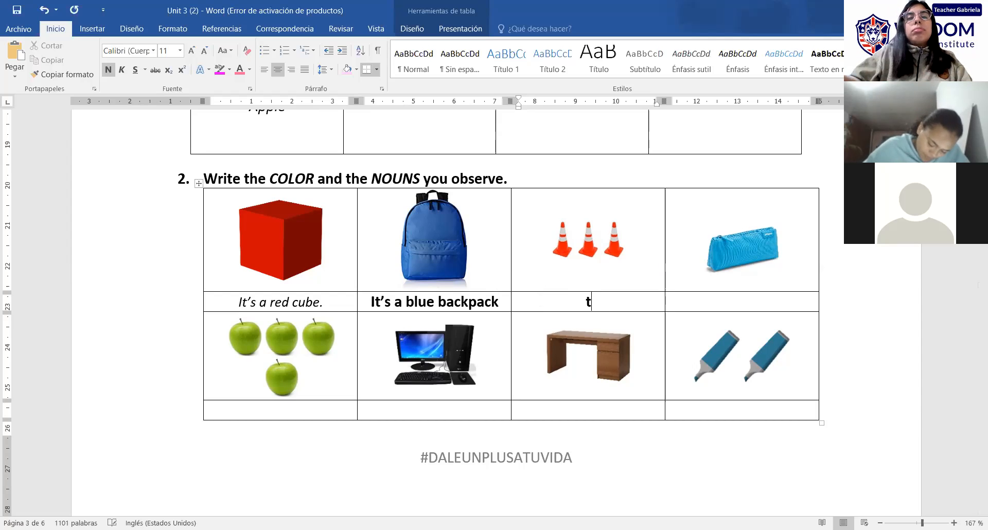
type("hey're")
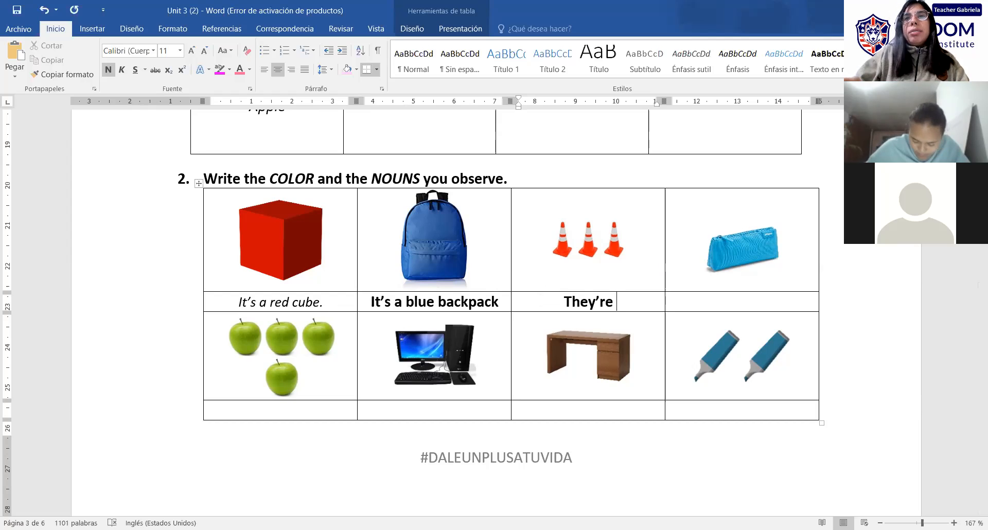
type("orange cones")
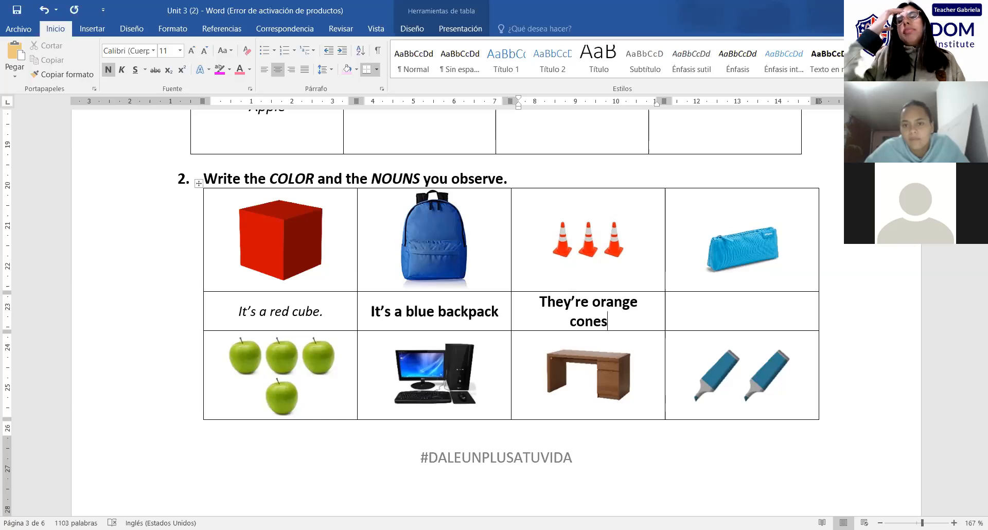
mouse_move(768, 264)
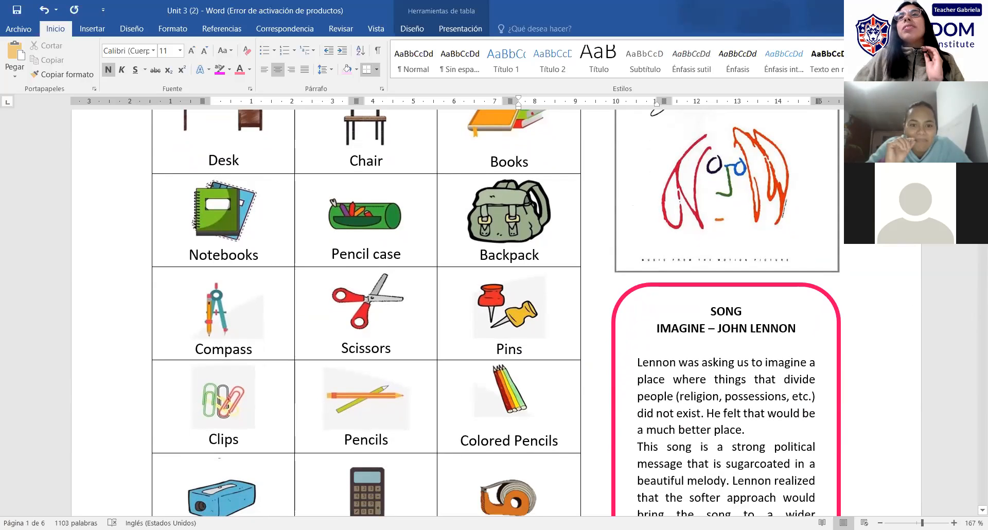
- Write 'It's a light blue pencil case' in the cell under the pencil case
scroll("down", 3)
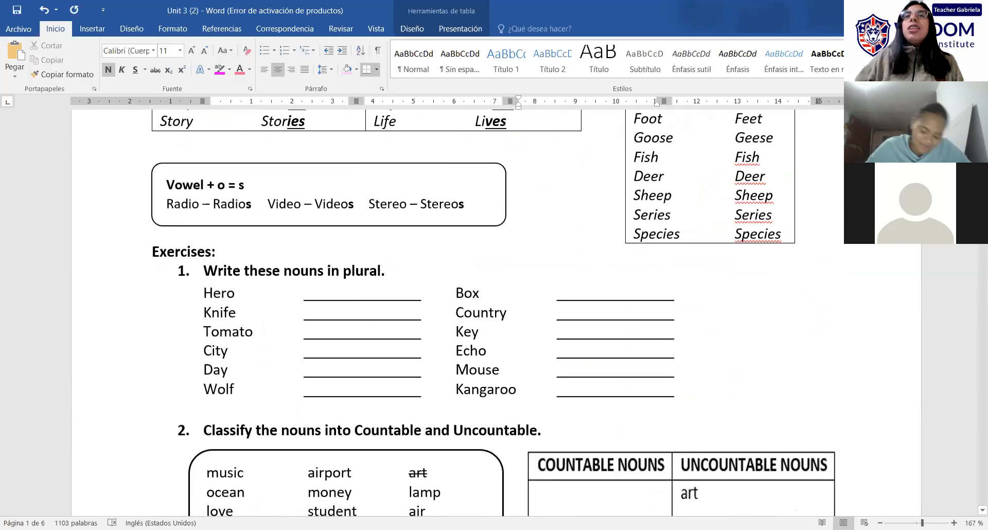
scroll("down", 3)
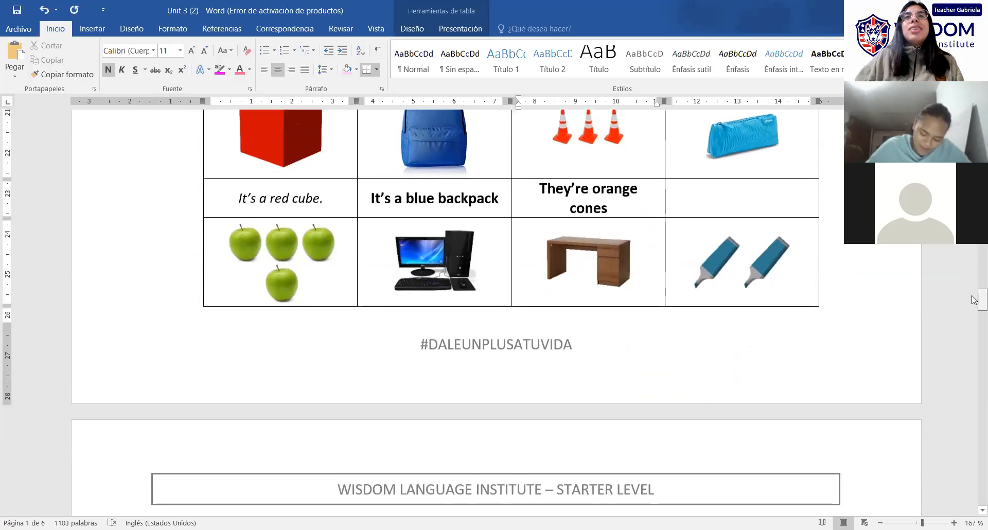
scroll("up", 3)
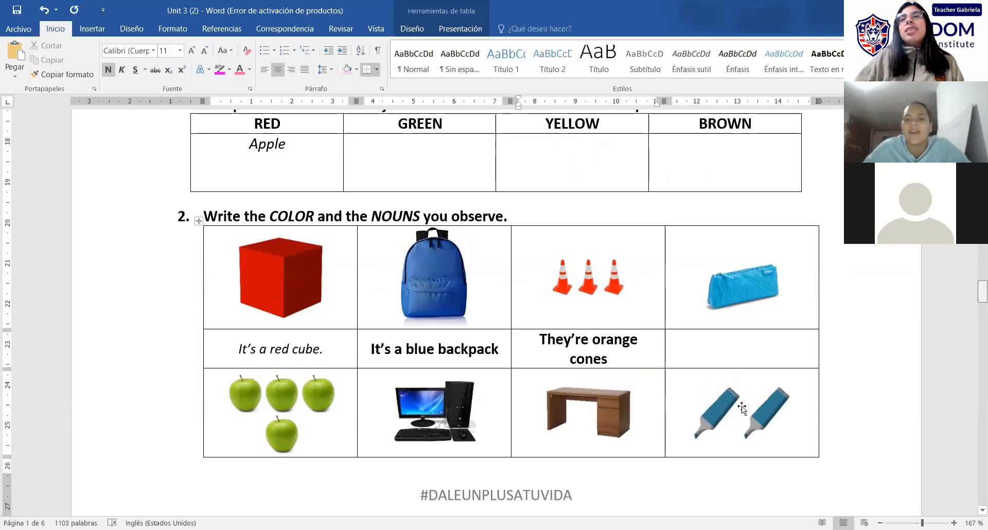
left_click(742, 348)
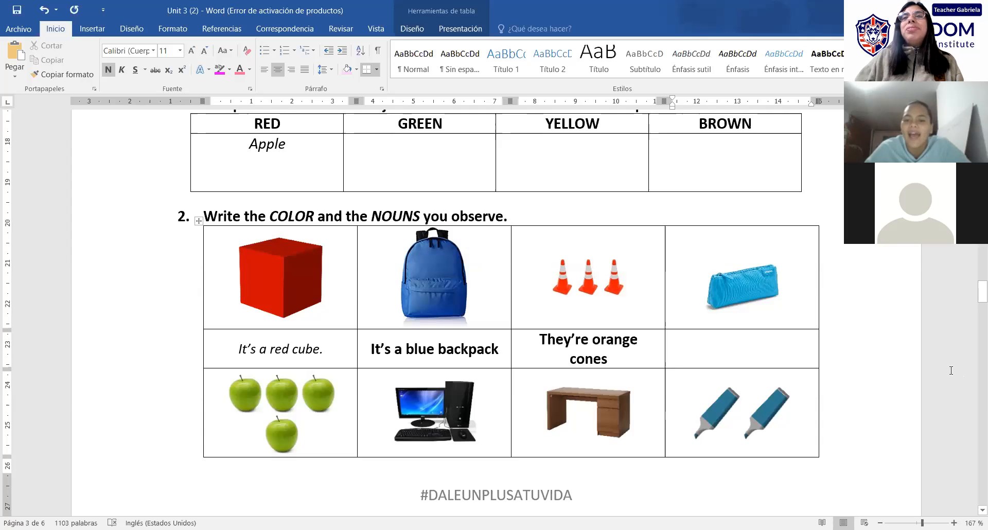
type("It")
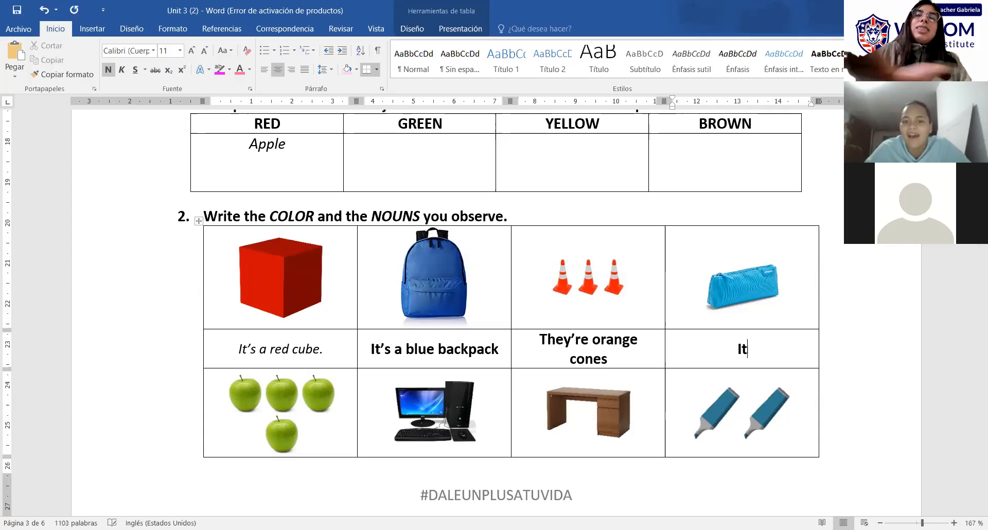
type("'s a")
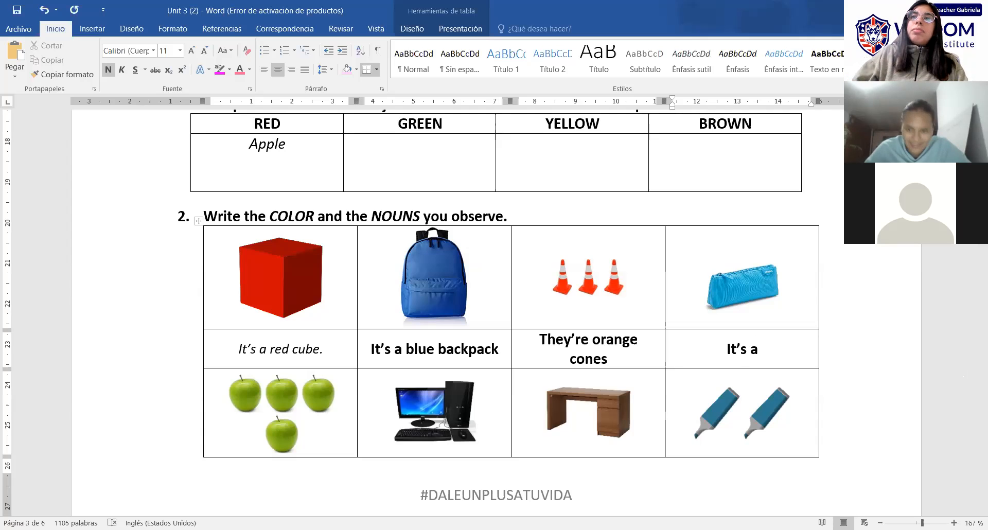
type("light blue pencil")
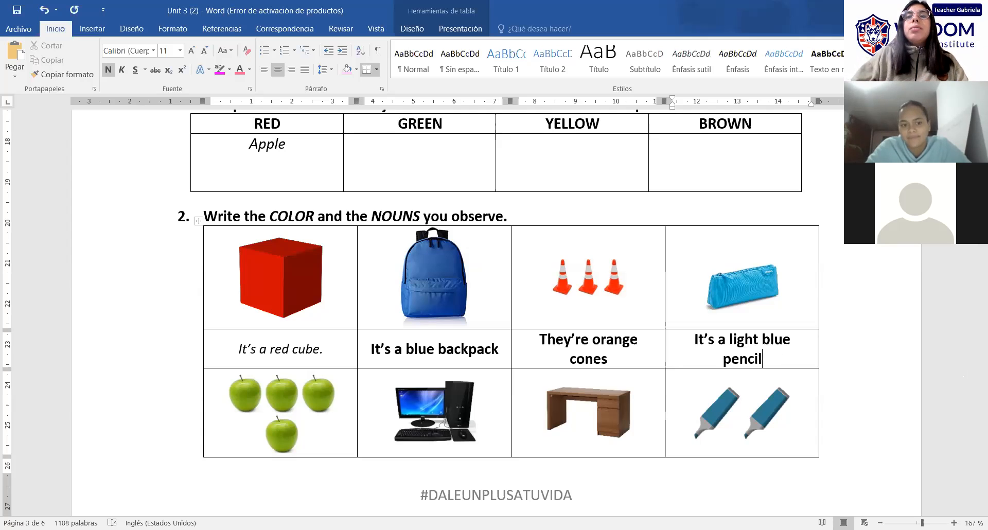
type("case")
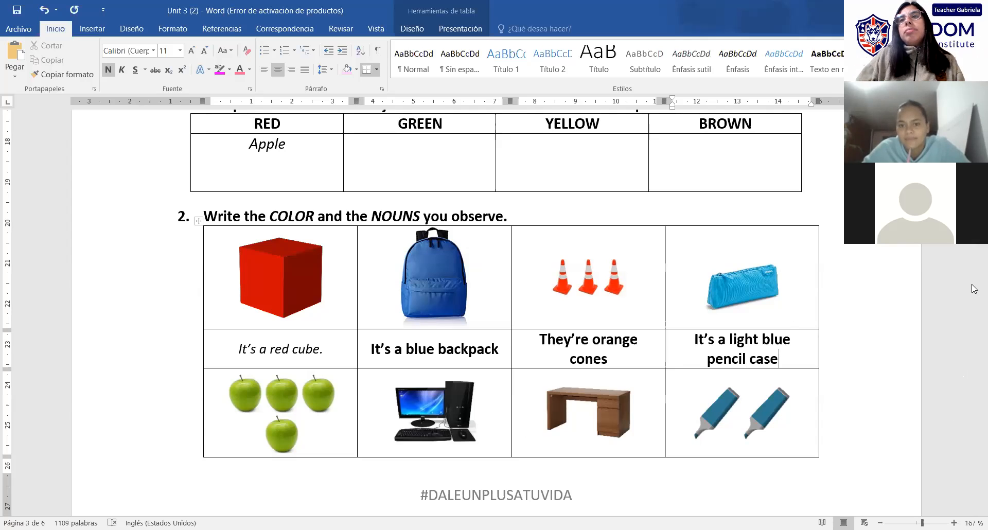
scroll("down", 3)
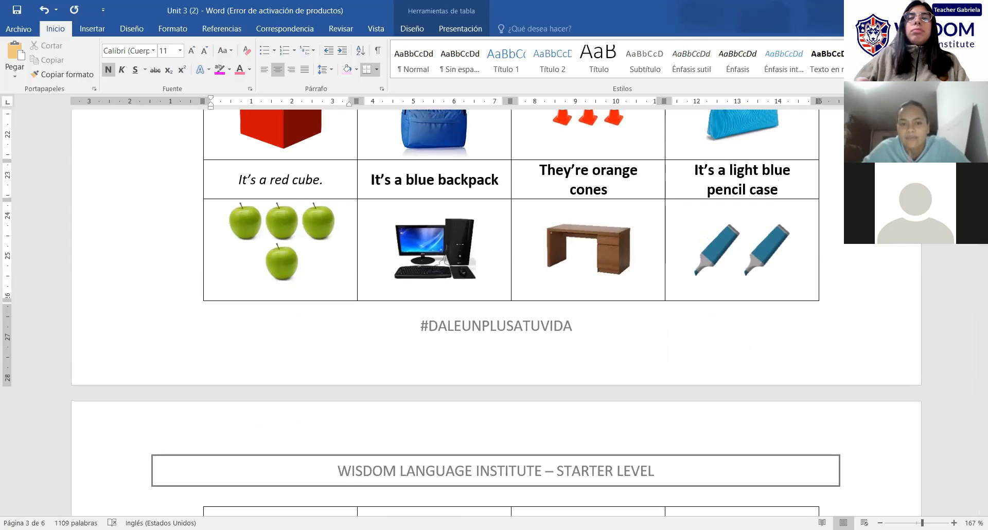
- Type 'They're green apples' under the apples and 'It's a black computer' under the computer
type("th")
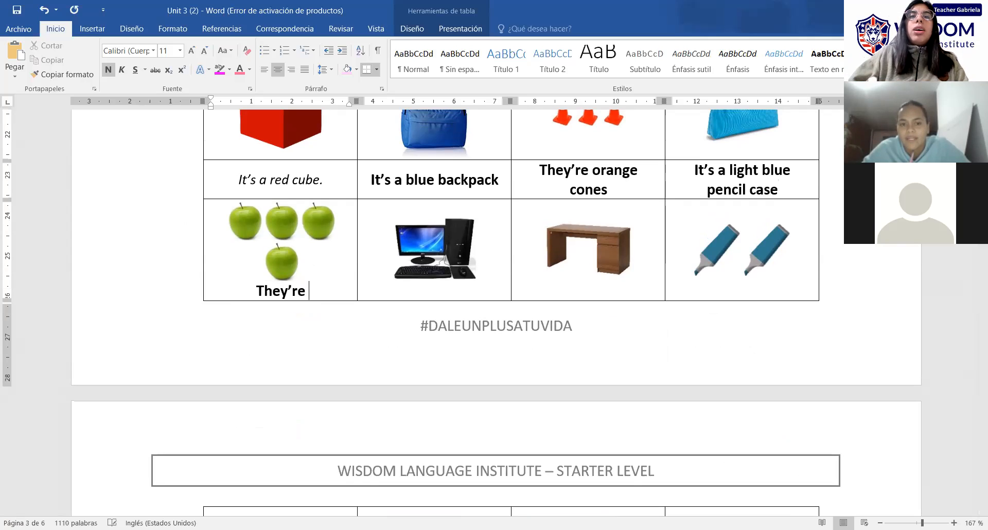
type("greem")
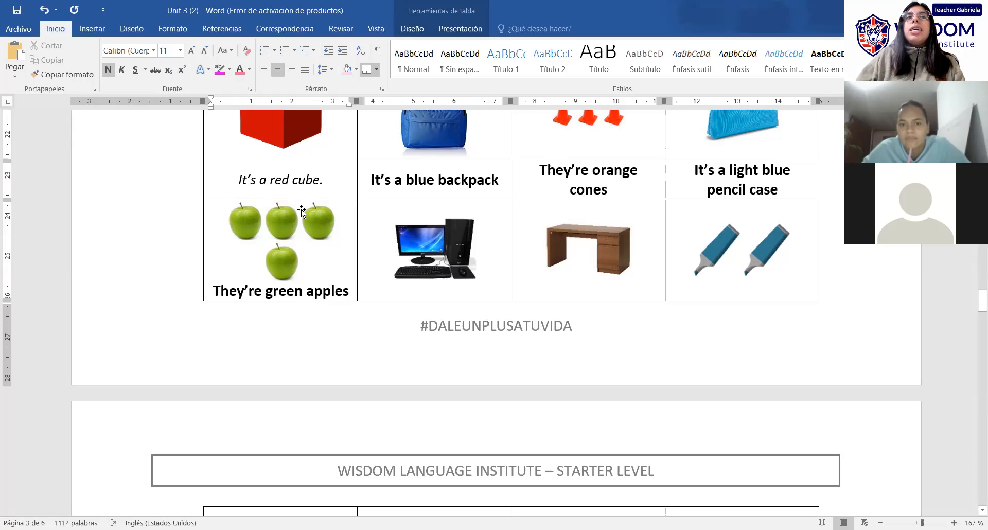
mouse_move(504, 276)
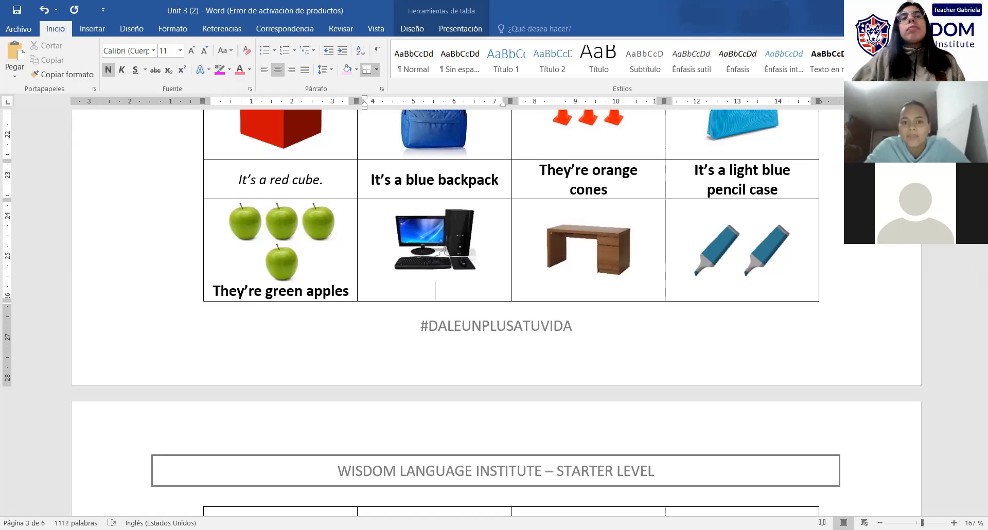
type("It’s a black compu")
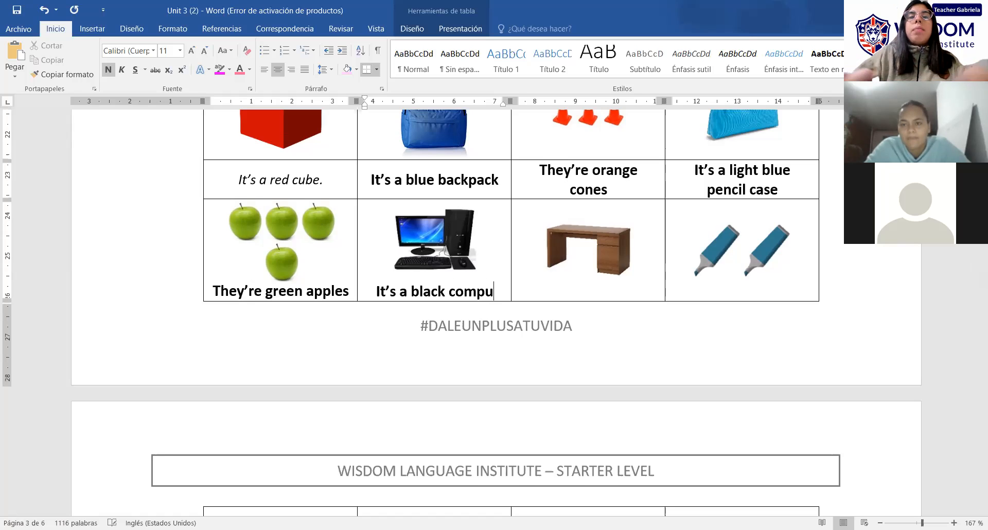
type("ter")
left_click(588, 250)
type("It’s a brown")
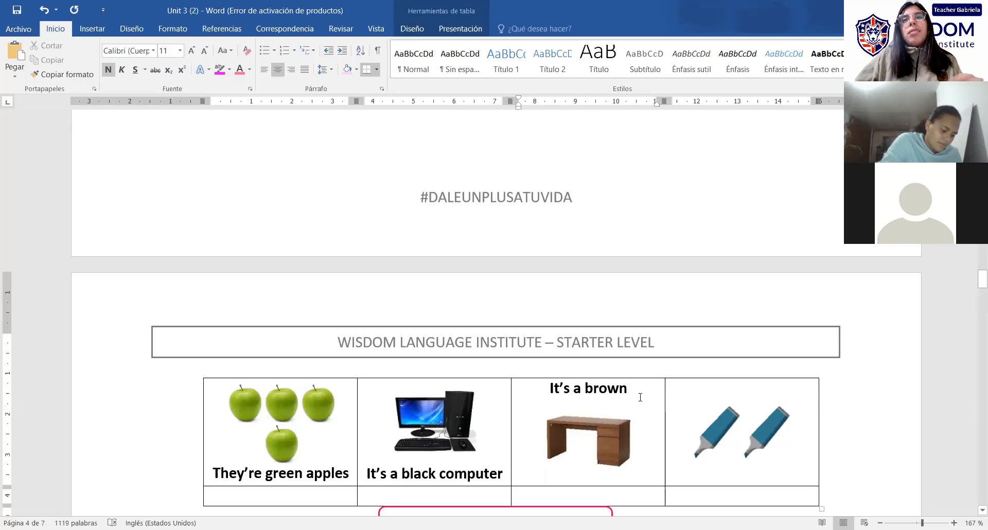
- Complete 'It's a brown desk' and type 'They're light blue Highlighter' under the highlighters
type("desk")
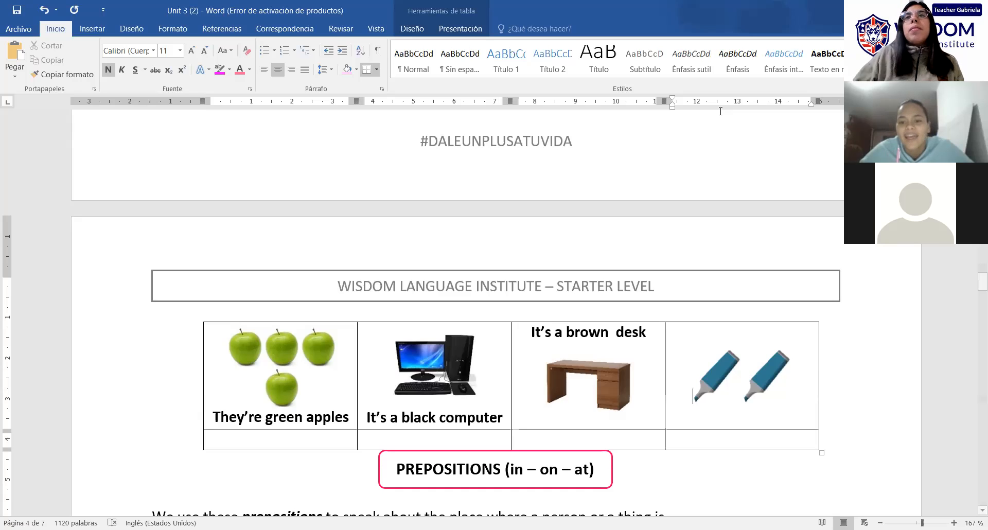
scroll("down", 3)
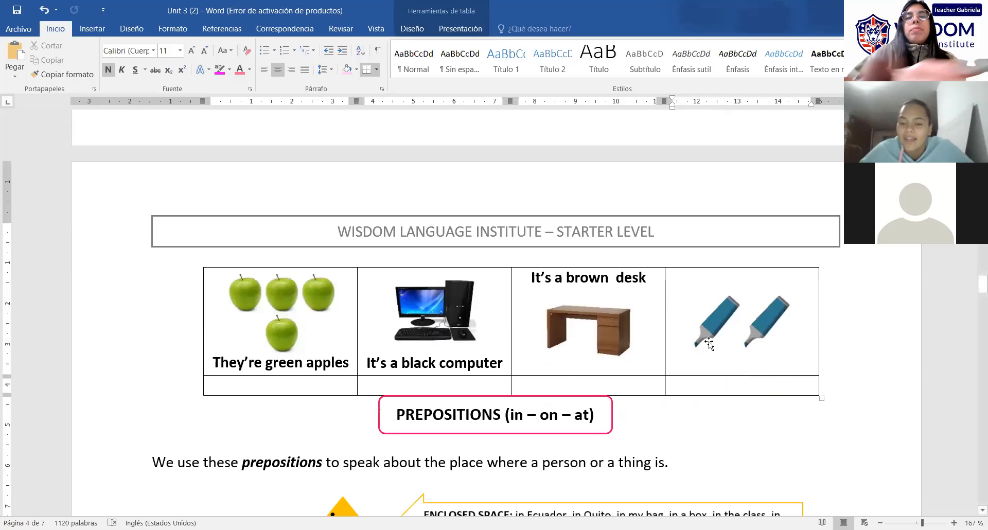
type("They're")
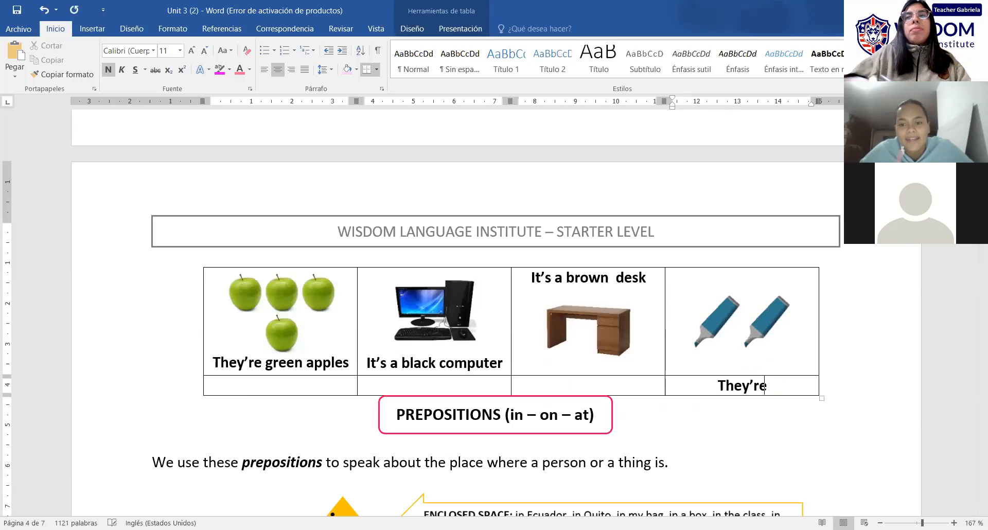
type("light blu")
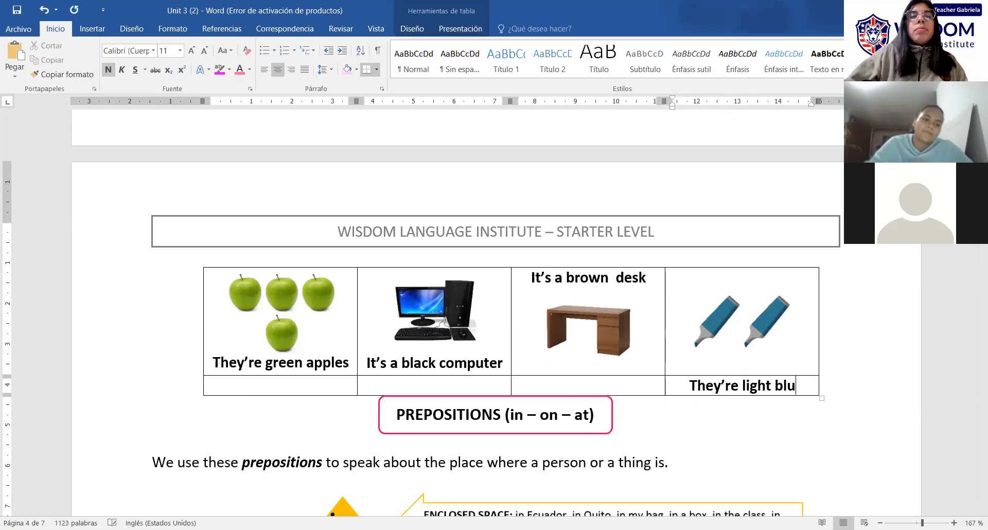
type("Highlighter")
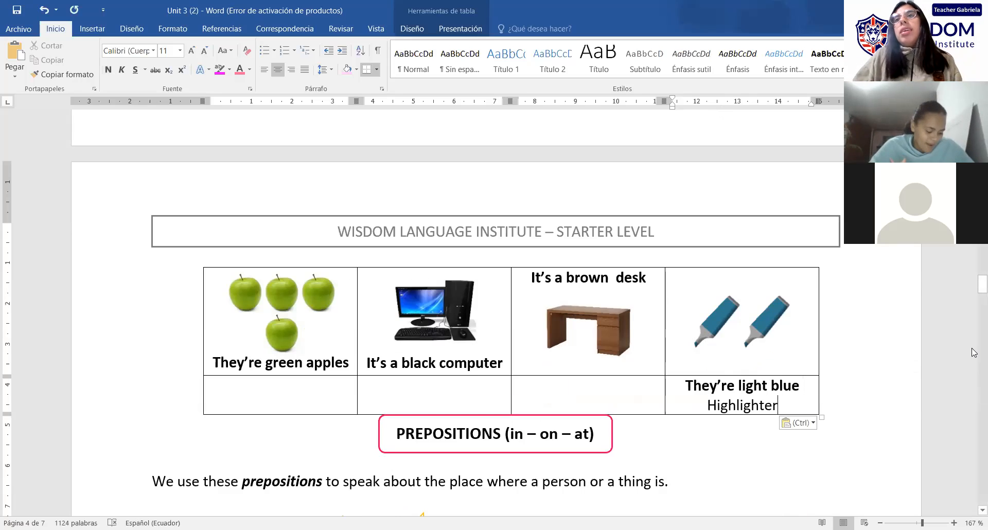